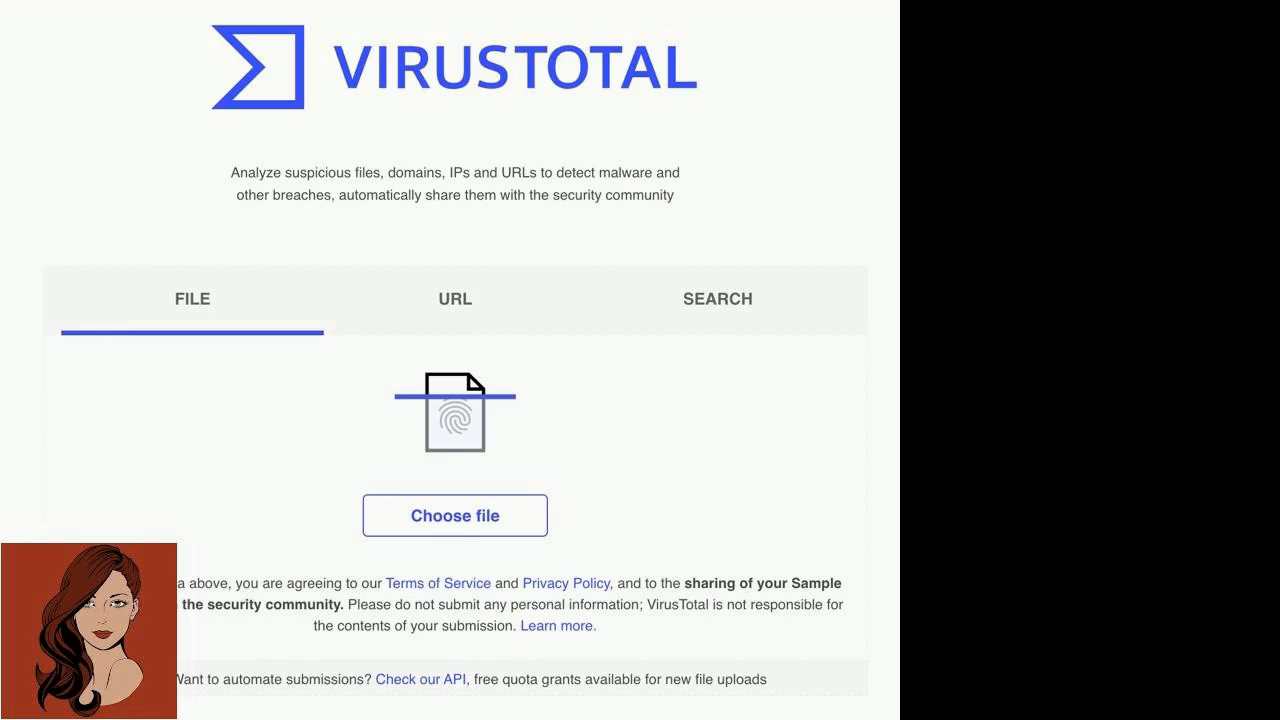
View the Detection results for Arquivo baixado.zip: 0 of 57 engines flagged, all Clean
{"action": "left_click", "coordinate": [454, 516]}
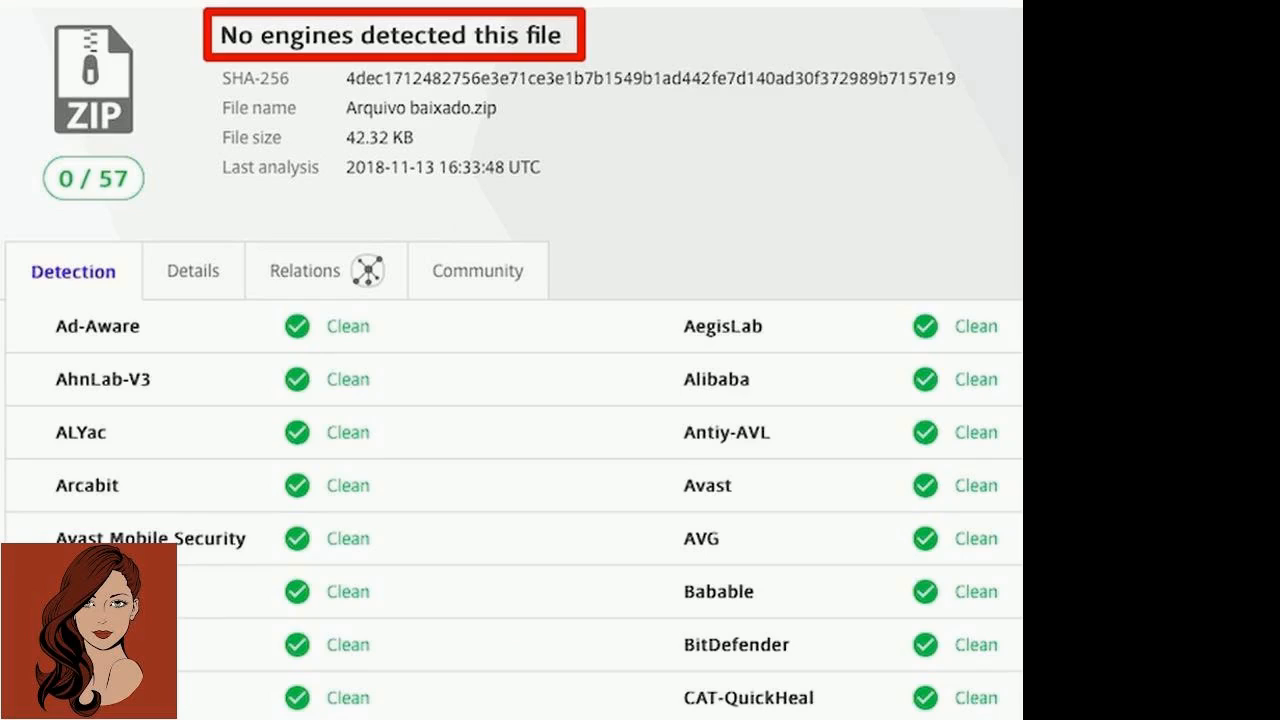